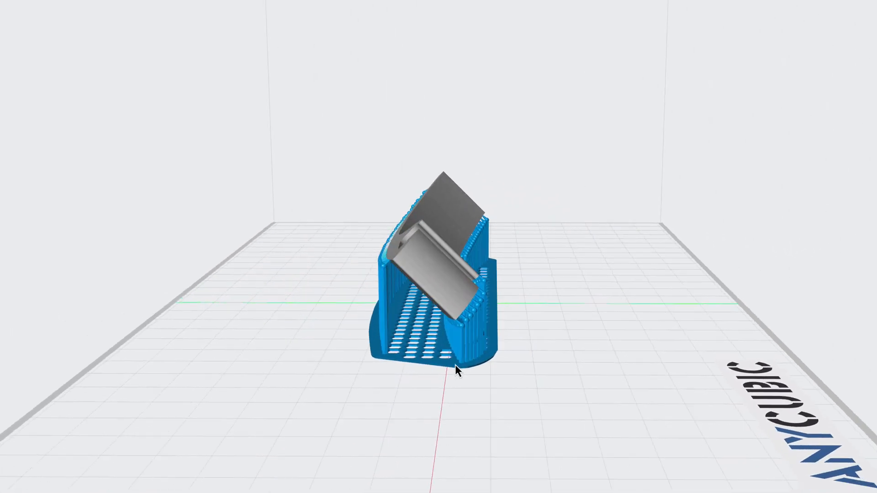
drag(458, 372, 592, 369)
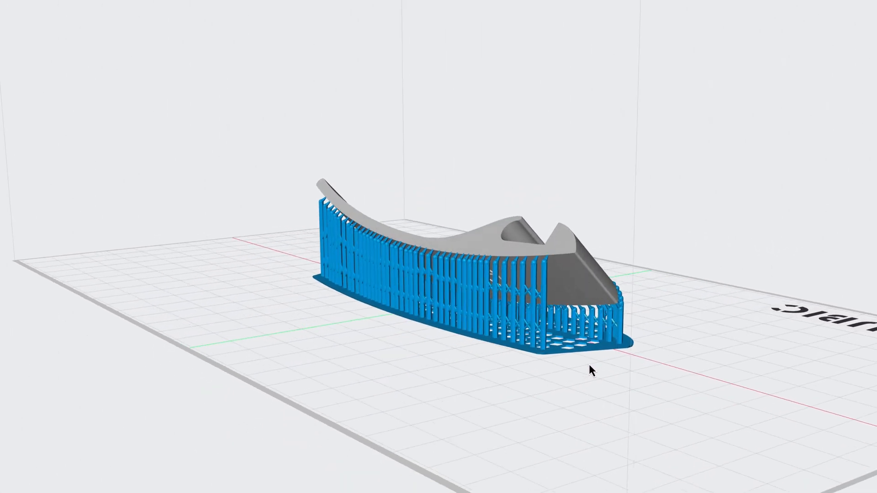
drag(590, 369, 509, 219)
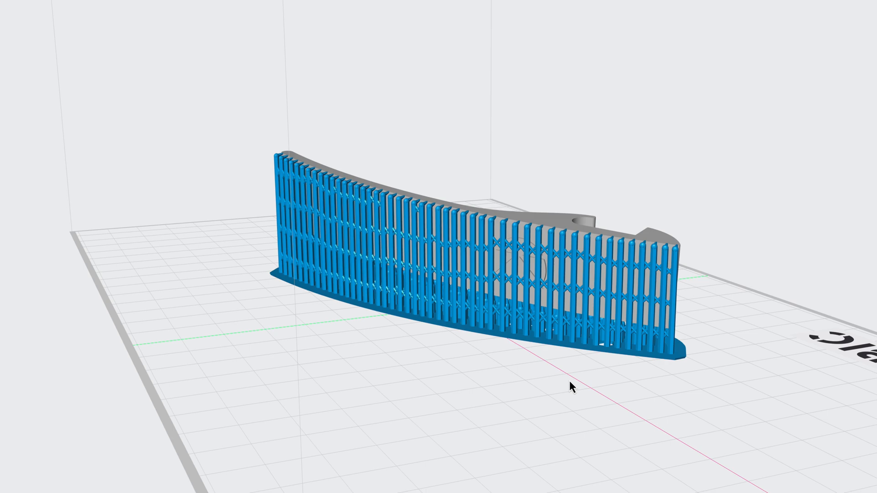
drag(575, 386, 469, 373)
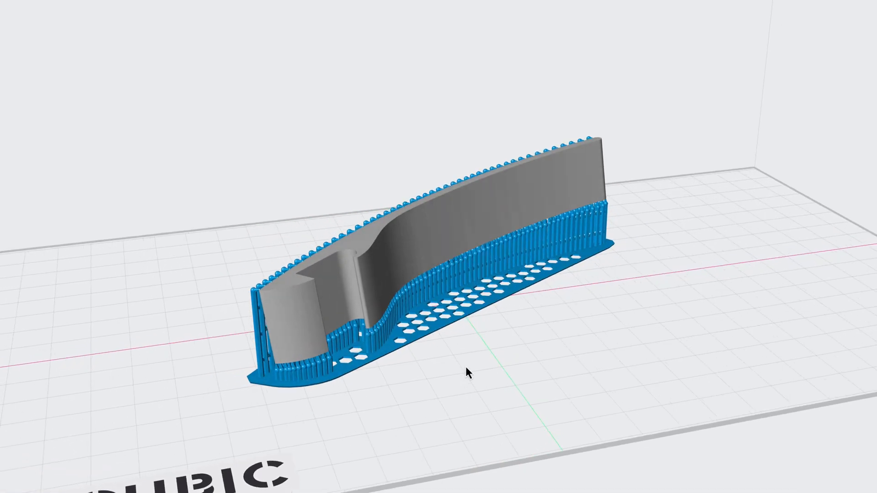
drag(468, 374, 520, 401)
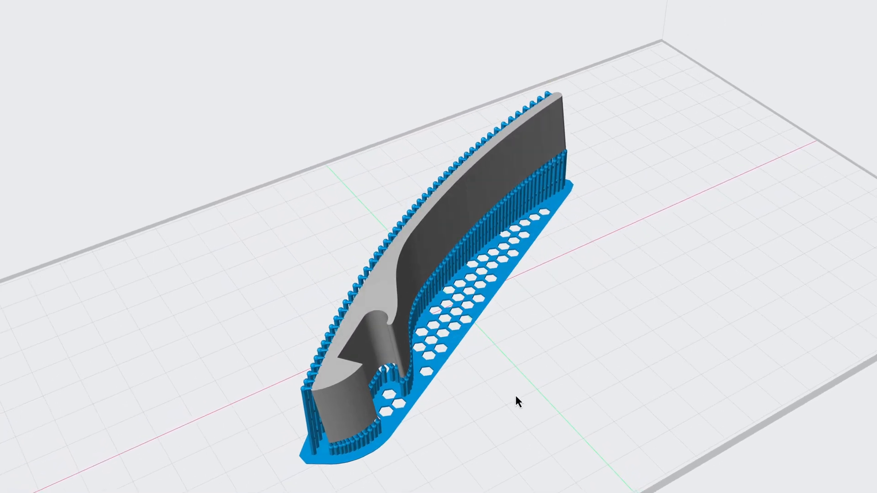